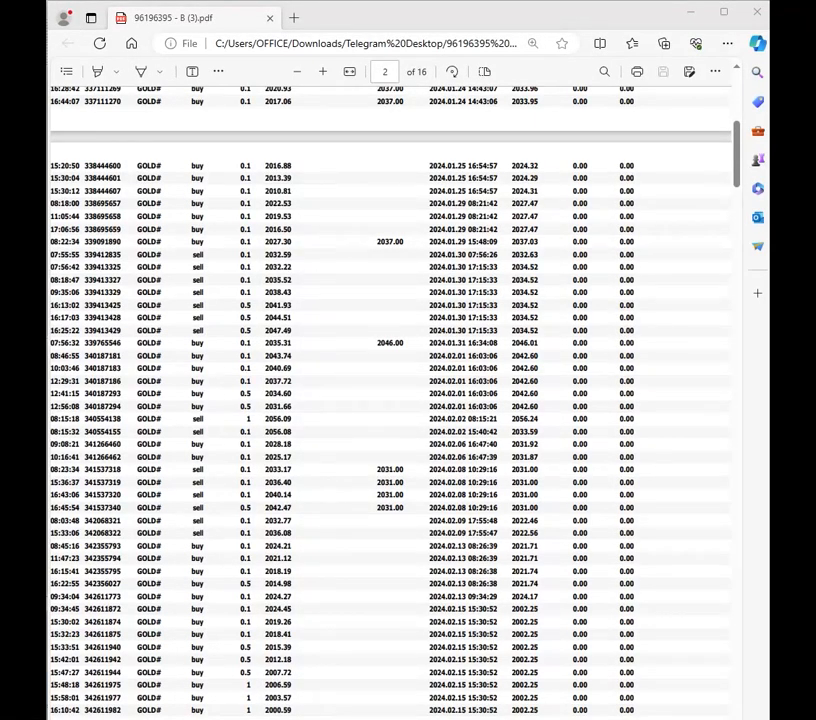
scroll(down, 3)
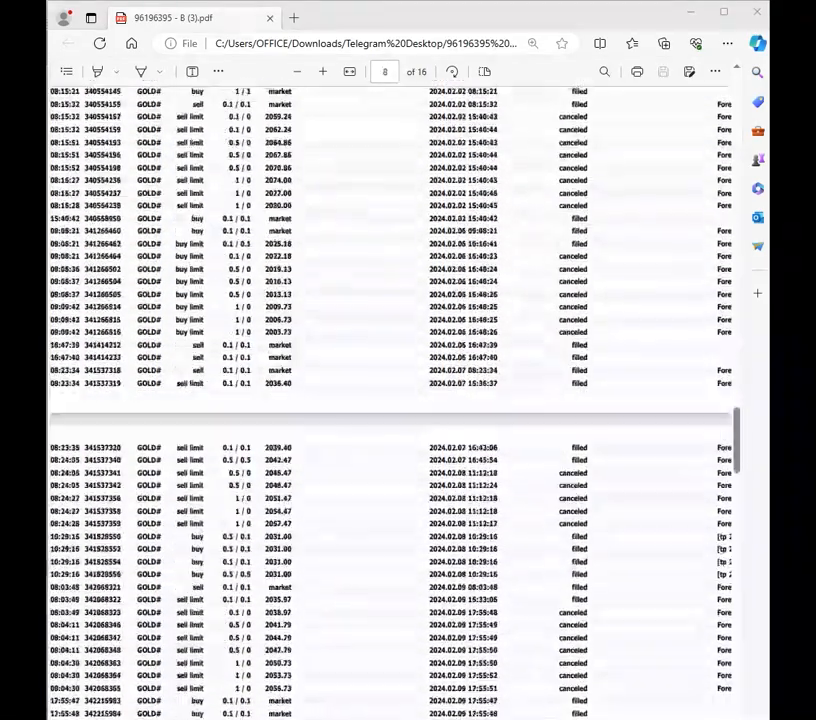
scroll(down, 3)
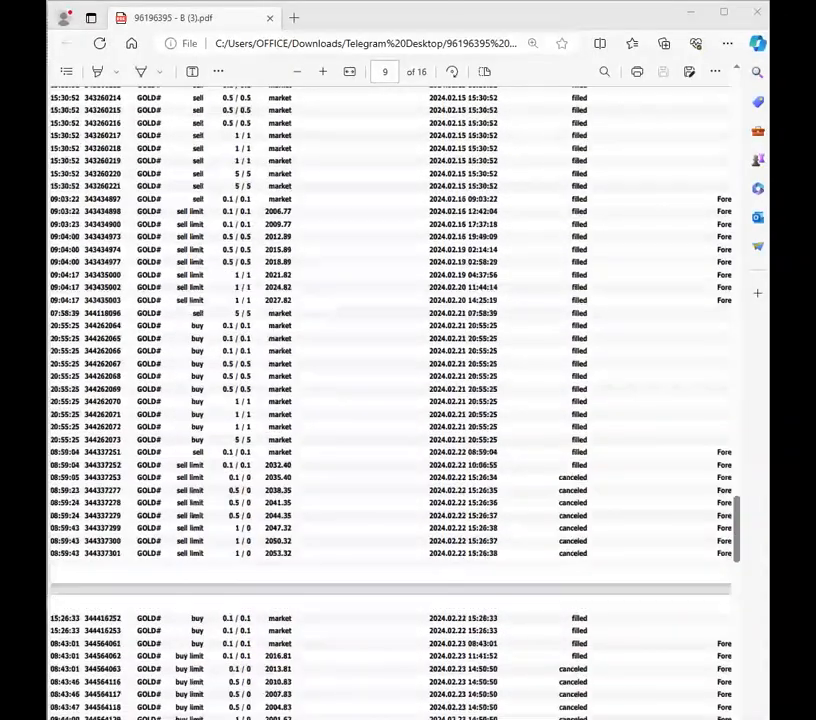